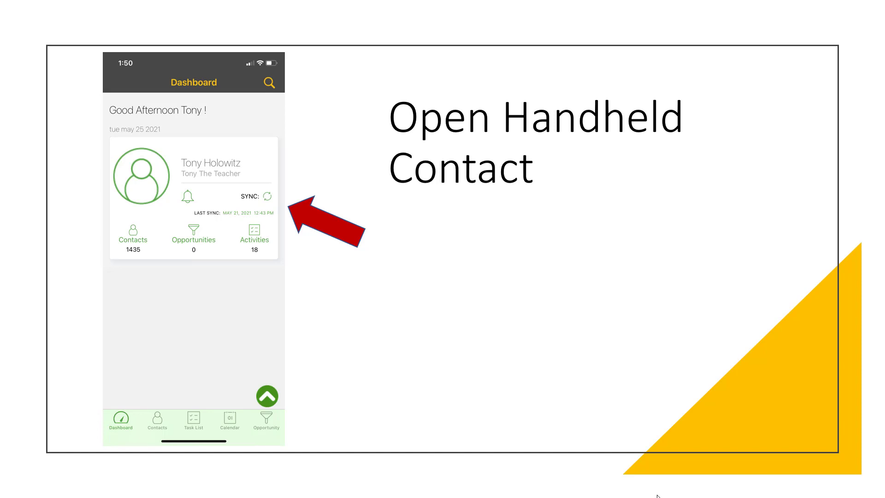
Advance to the Sync Now Button slide showing the Sync Status screen
click(268, 196)
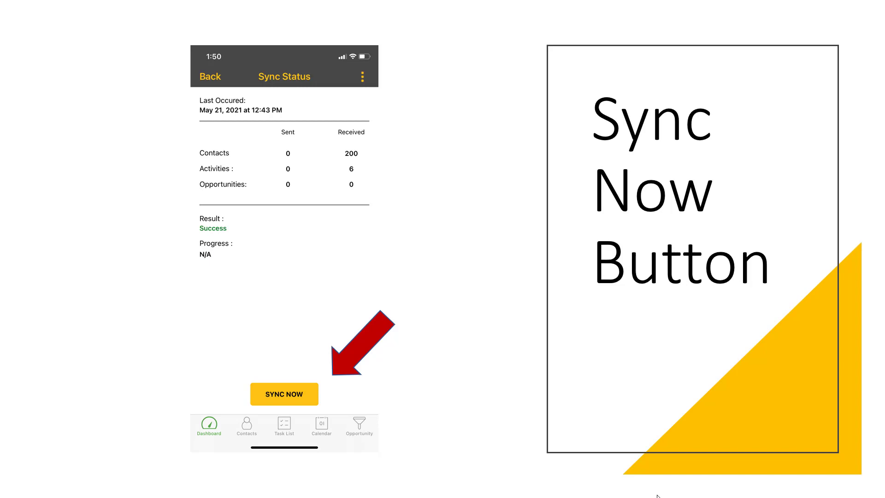
Advance to the slide showing the dashboard menu with Import/Export Contacts
click(285, 394)
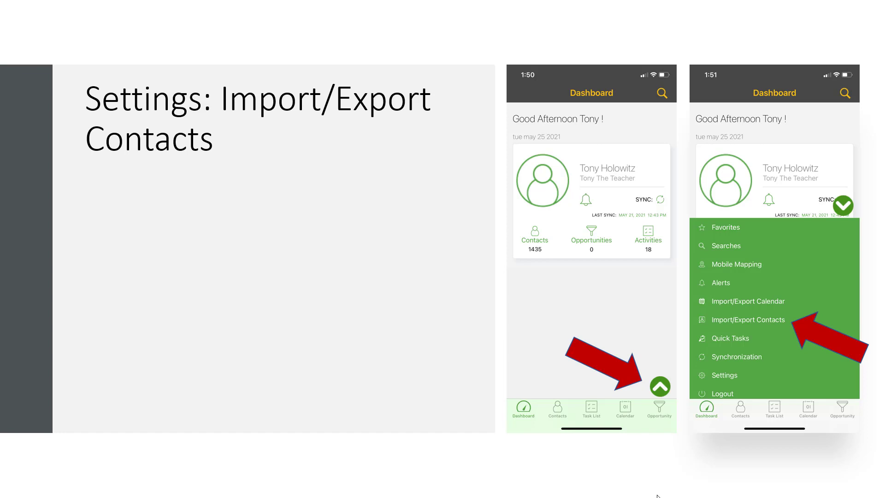
Advance to the Contacts Import/Export slide and reveal the Contact Export screenshot beside it
click(749, 320)
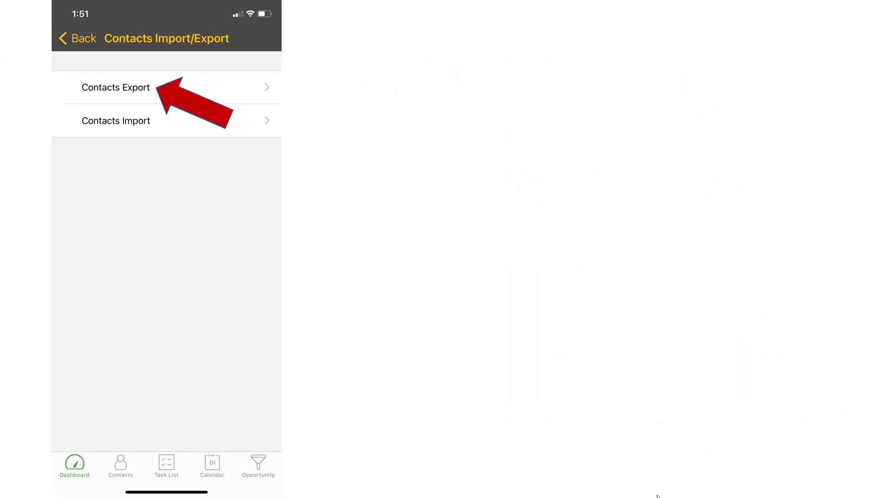
click(116, 87)
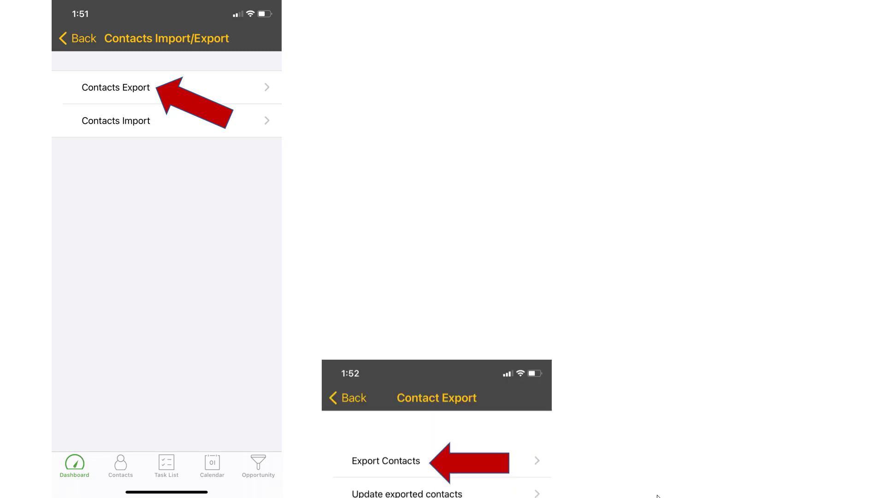
click(116, 88)
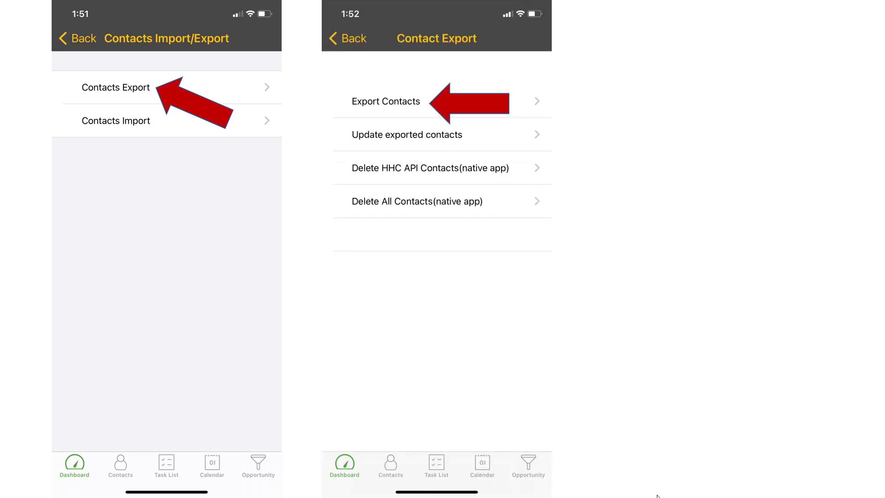